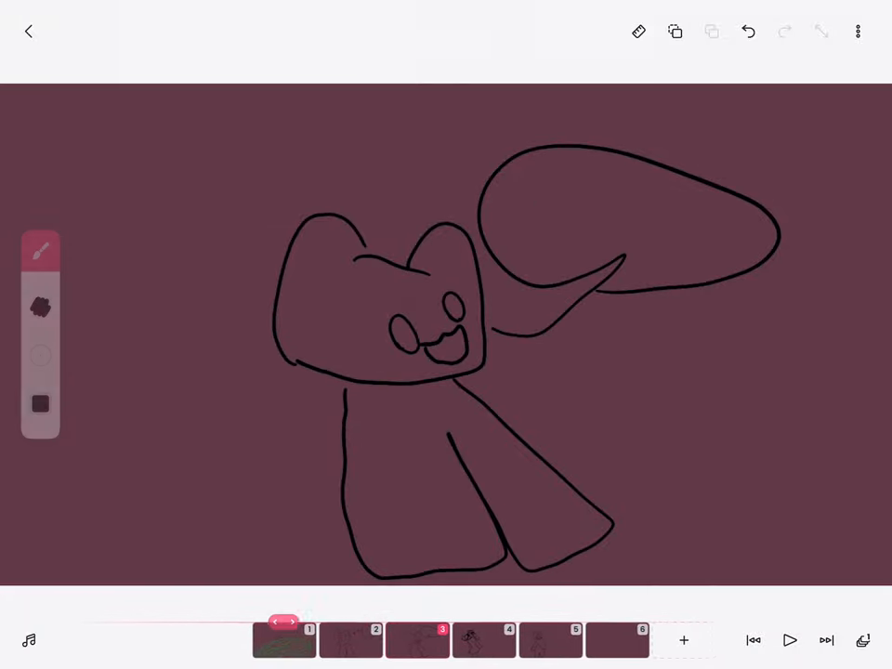
- Open frame 4, with the girl sketch and bear head, from the timeline
{"action": "left_click", "coordinate": [344, 637]}
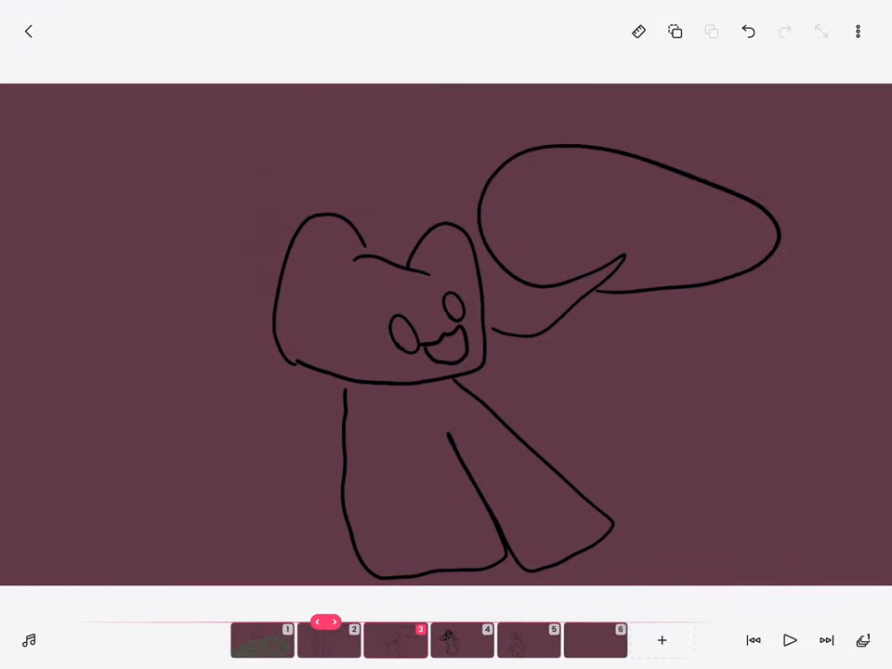
{"action": "left_click", "coordinate": [416, 639]}
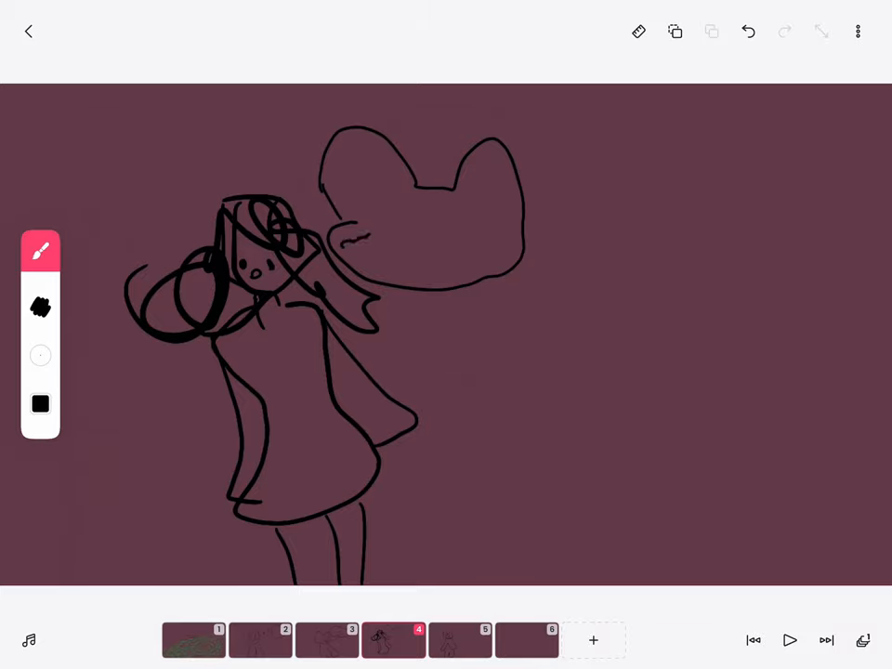
- Redraw the bear head beside the girl and sketch its muzzle and long body
{"action": "left_click_drag", "start_coordinate": [344, 237], "coordinate": [400, 250]}
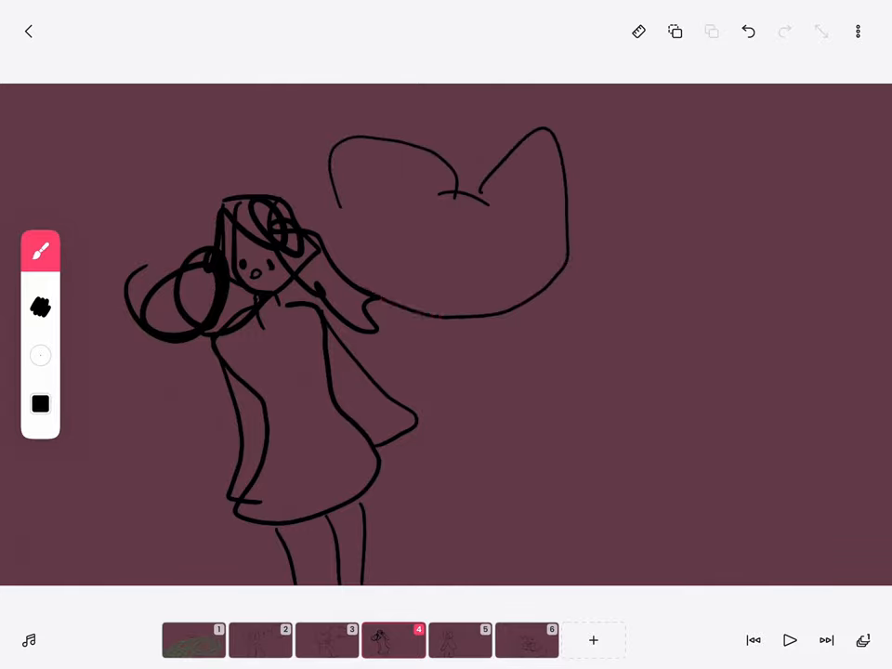
{"action": "left_click_drag", "start_coordinate": [353, 237], "coordinate": [474, 269]}
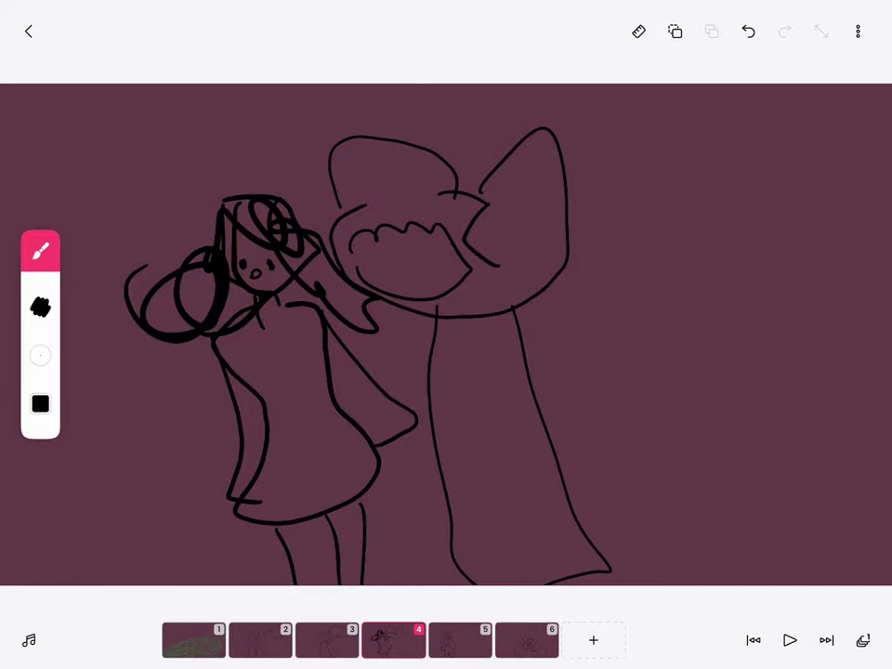
- Draw the bear's arm around the girl and begin a small bear head on the right
{"action": "left_click_drag", "start_coordinate": [391, 279], "coordinate": [437, 576]}
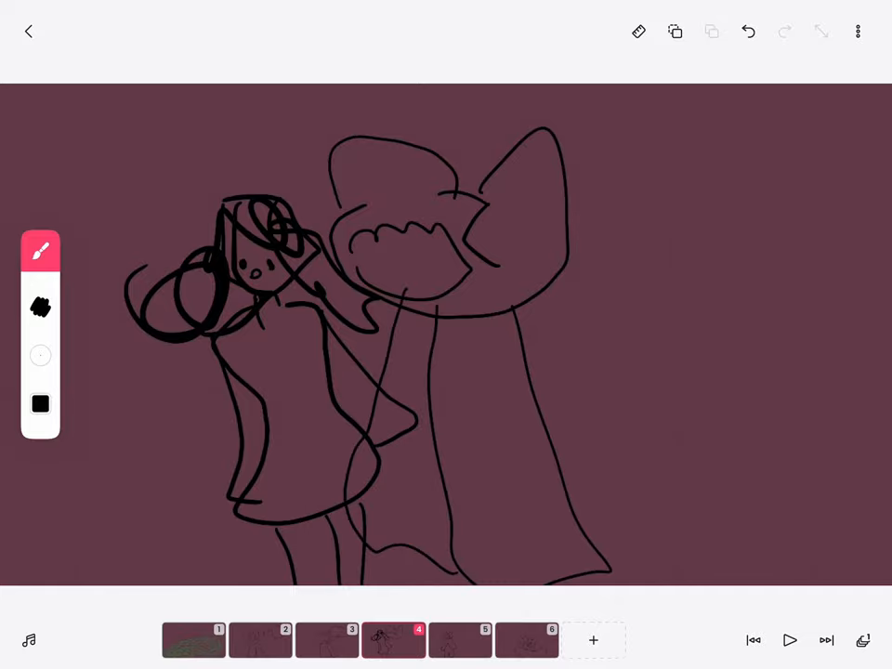
{"action": "left_click_drag", "start_coordinate": [725, 334], "coordinate": [752, 307]}
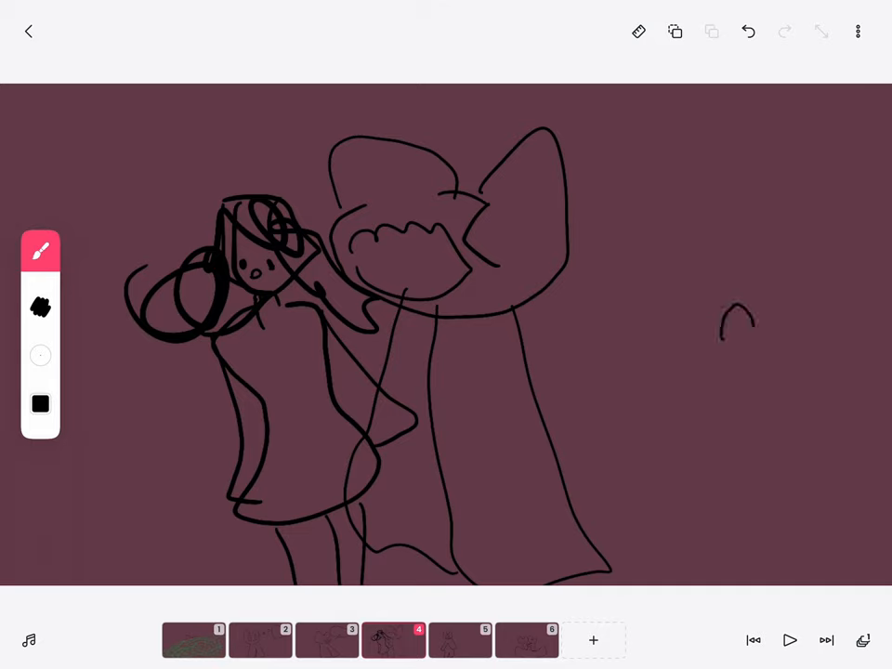
- Draw two small bears with feet on the right, with a ground line beneath
{"action": "left_click_drag", "start_coordinate": [724, 316], "coordinate": [762, 353]}
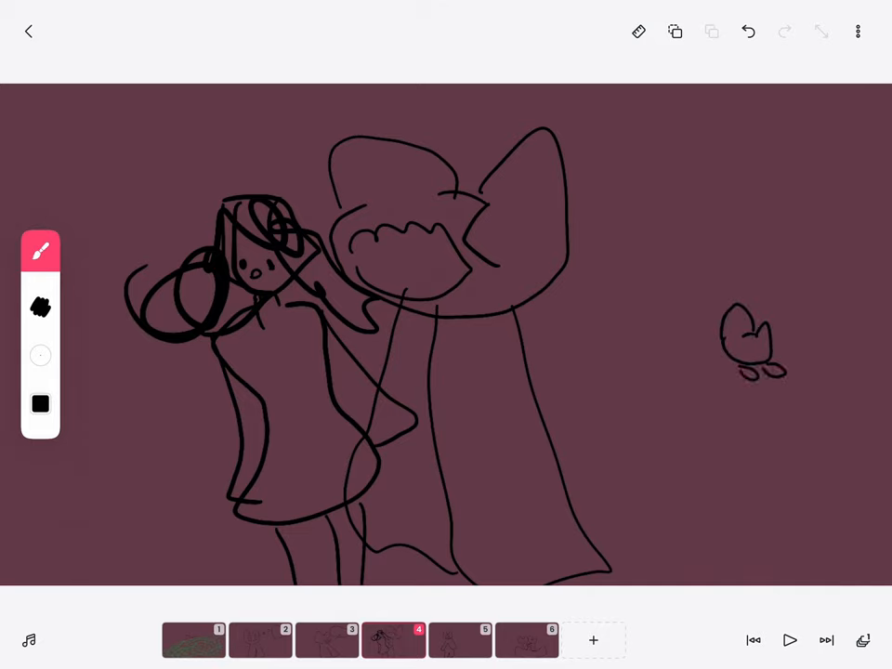
{"action": "left_click_drag", "start_coordinate": [785, 330], "coordinate": [813, 349]}
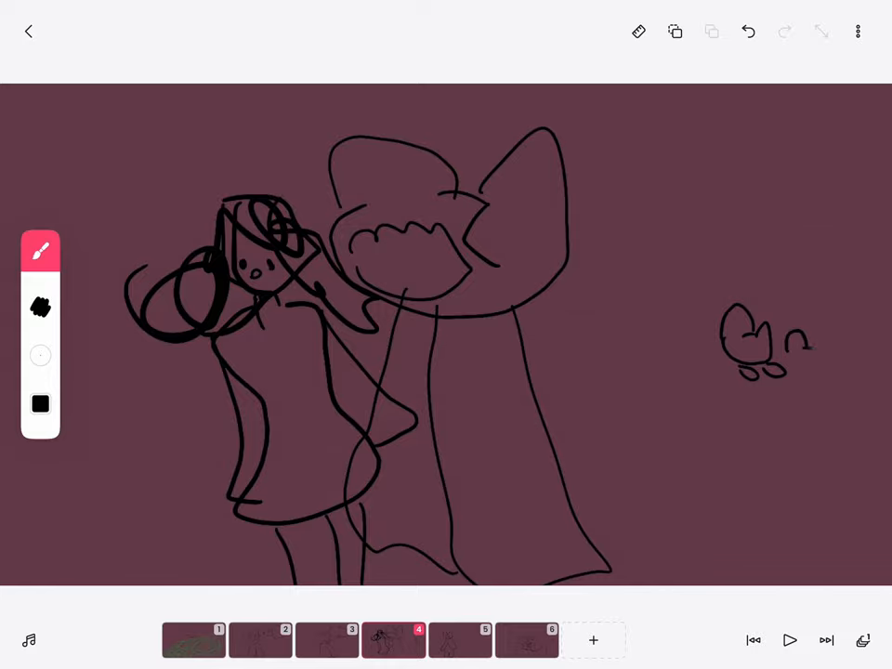
{"action": "left_click_drag", "start_coordinate": [785, 330], "coordinate": [818, 354]}
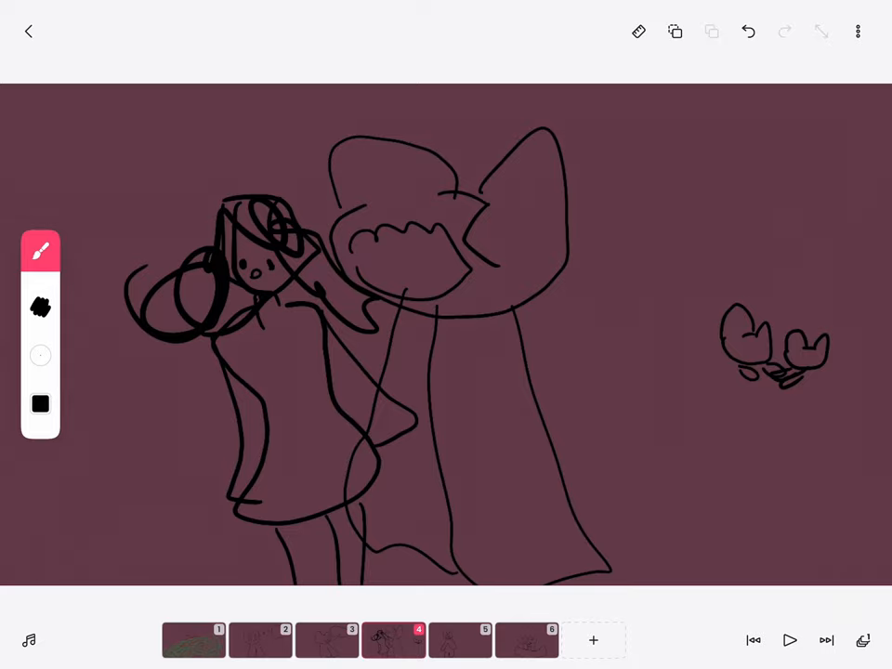
{"action": "left_click_drag", "start_coordinate": [715, 414], "coordinate": [840, 414]}
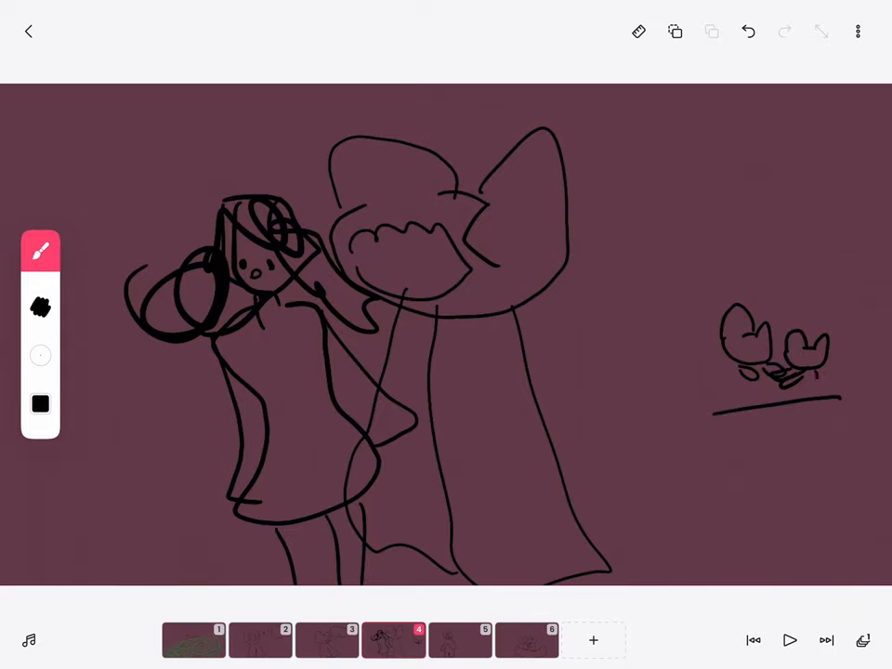